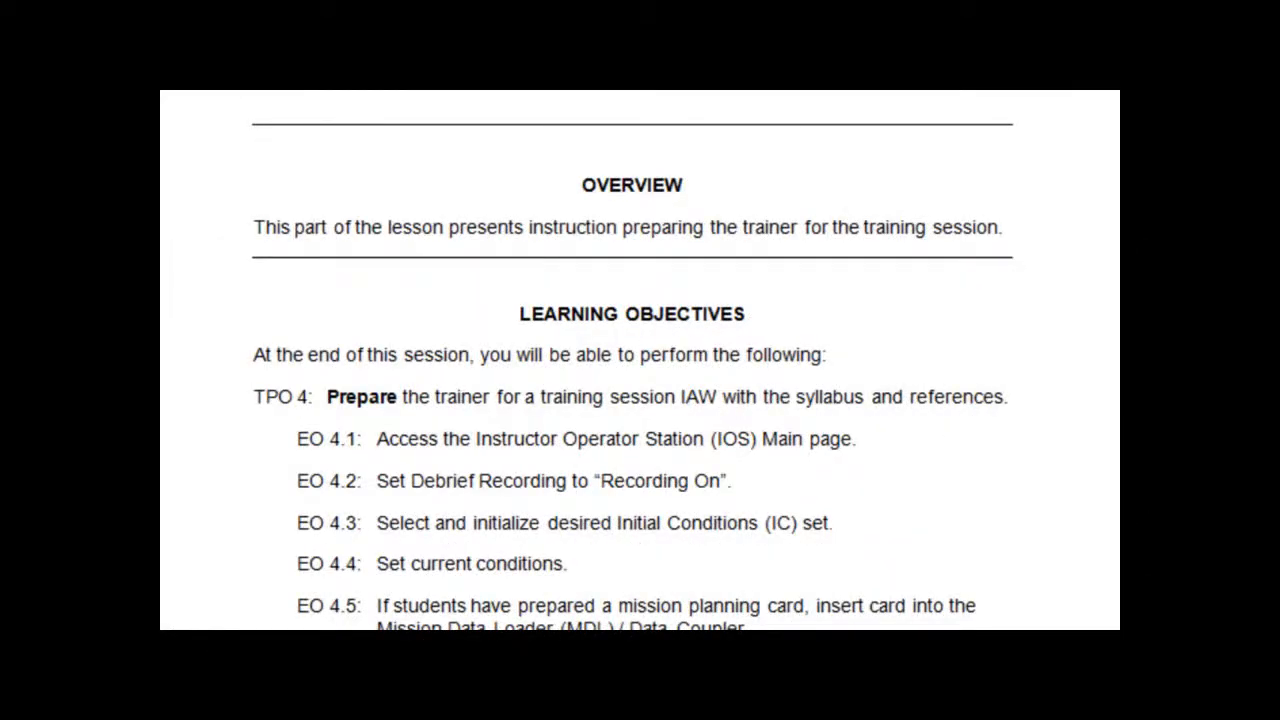
scroll("down", 3)
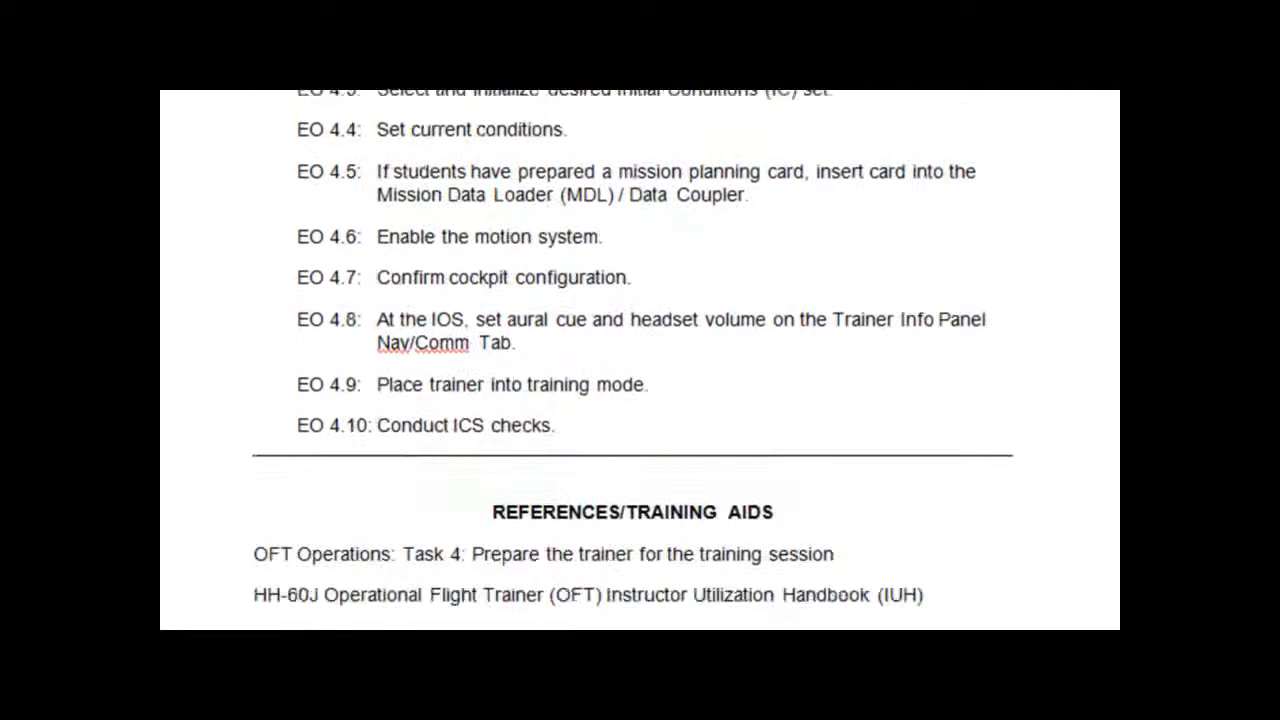
scroll("down", 3)
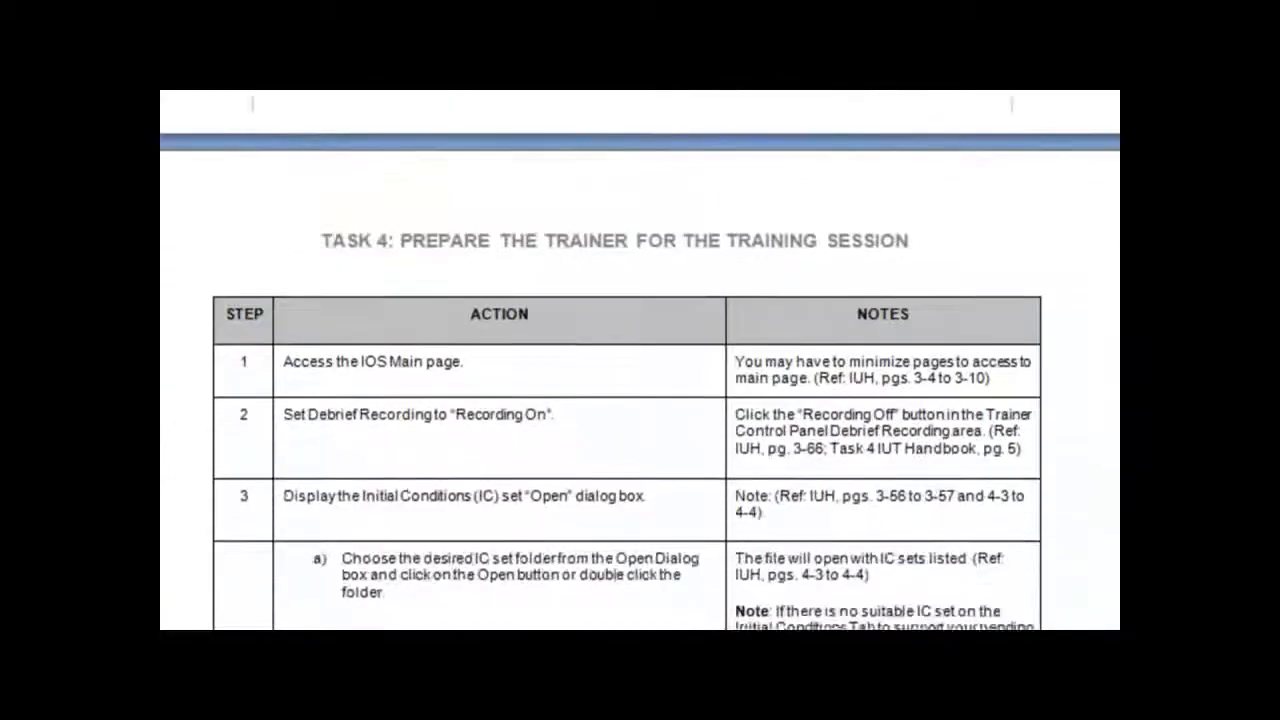
scroll("down", 3)
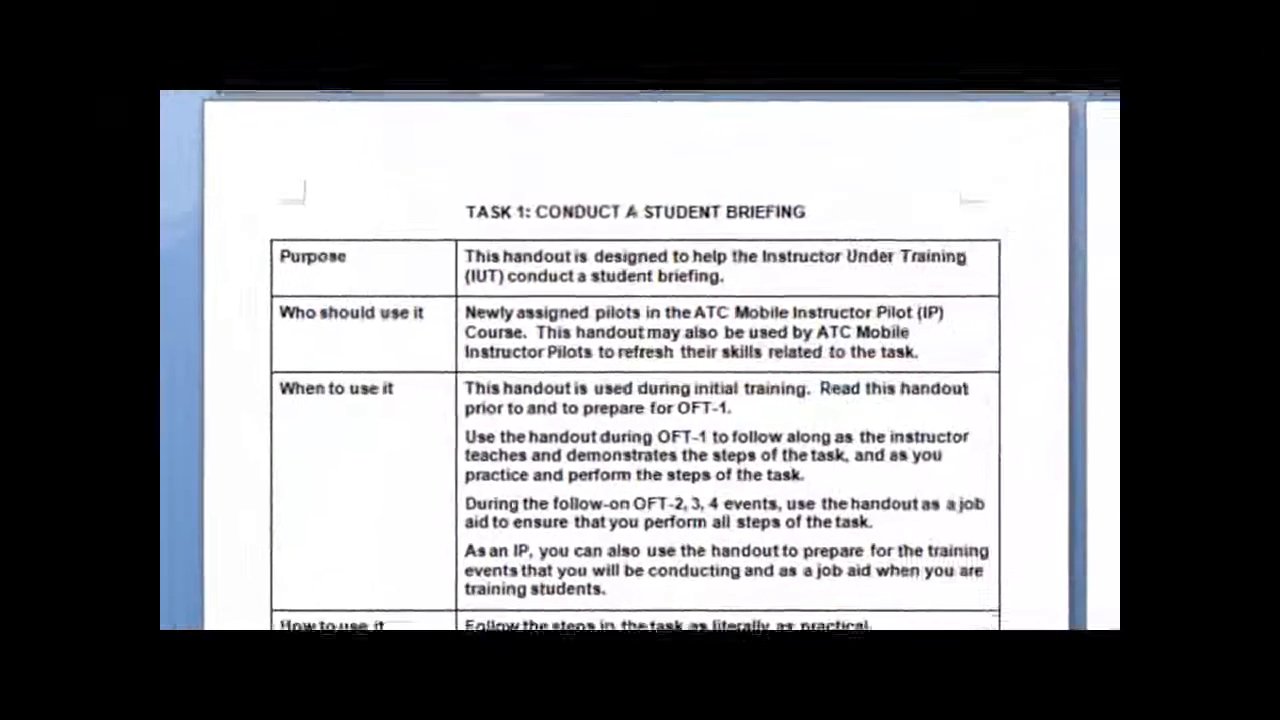
scroll("down", 3)
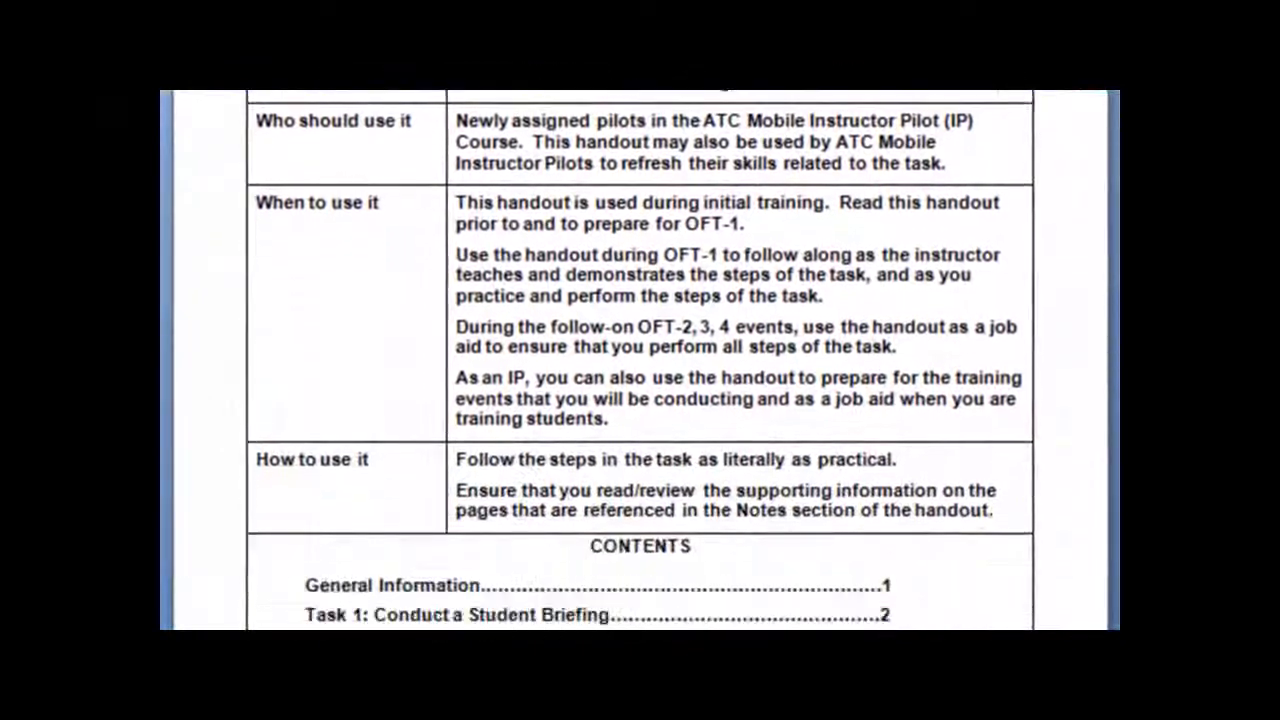
scroll("down", 3)
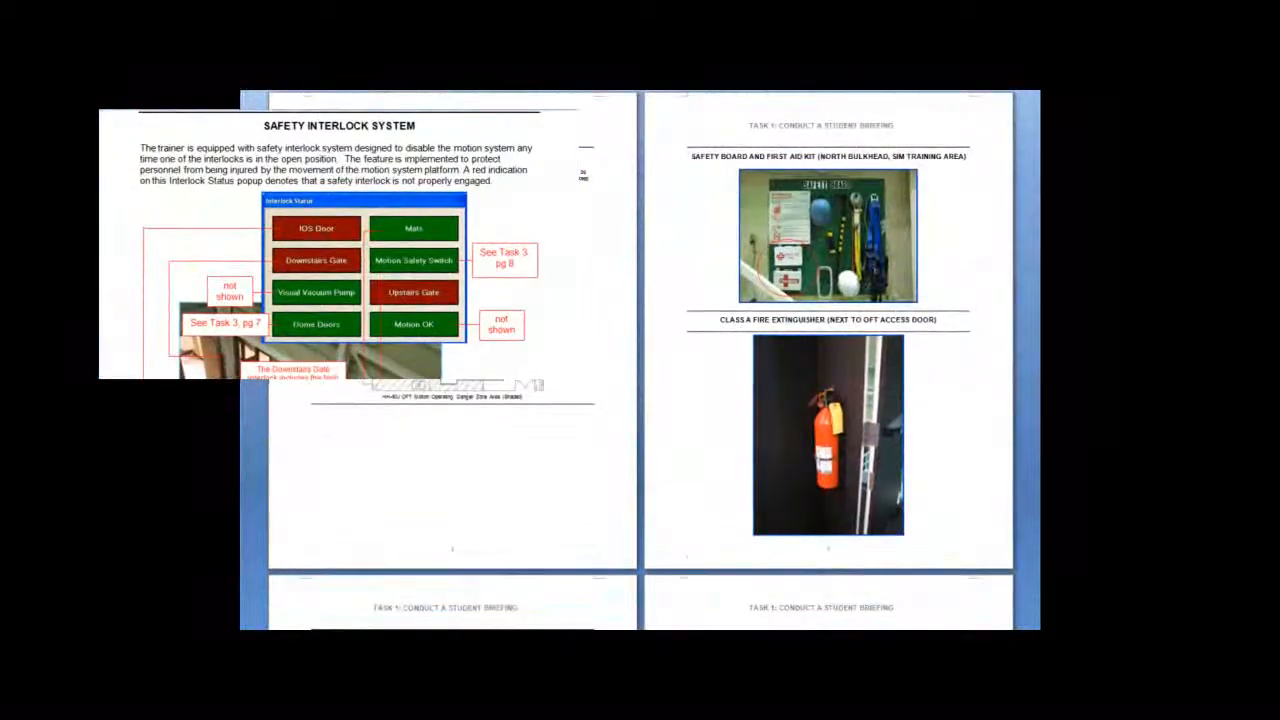
scroll("down", 3)
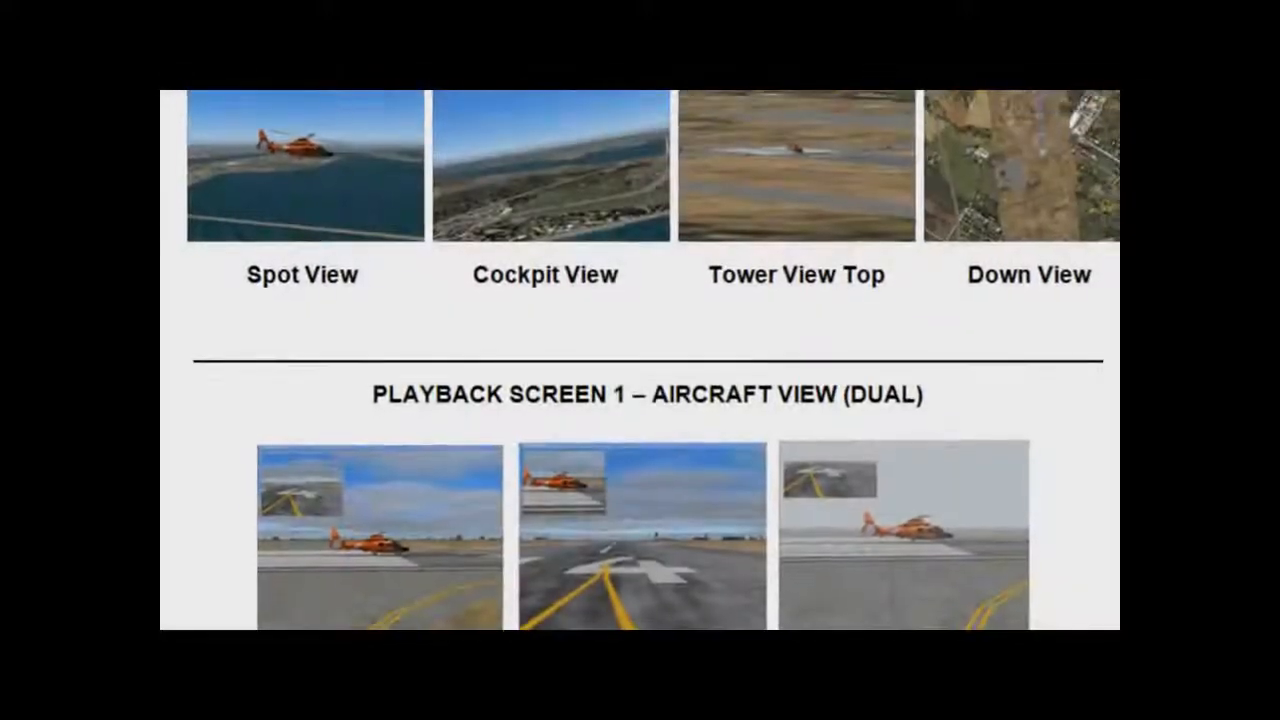
scroll("down", 3)
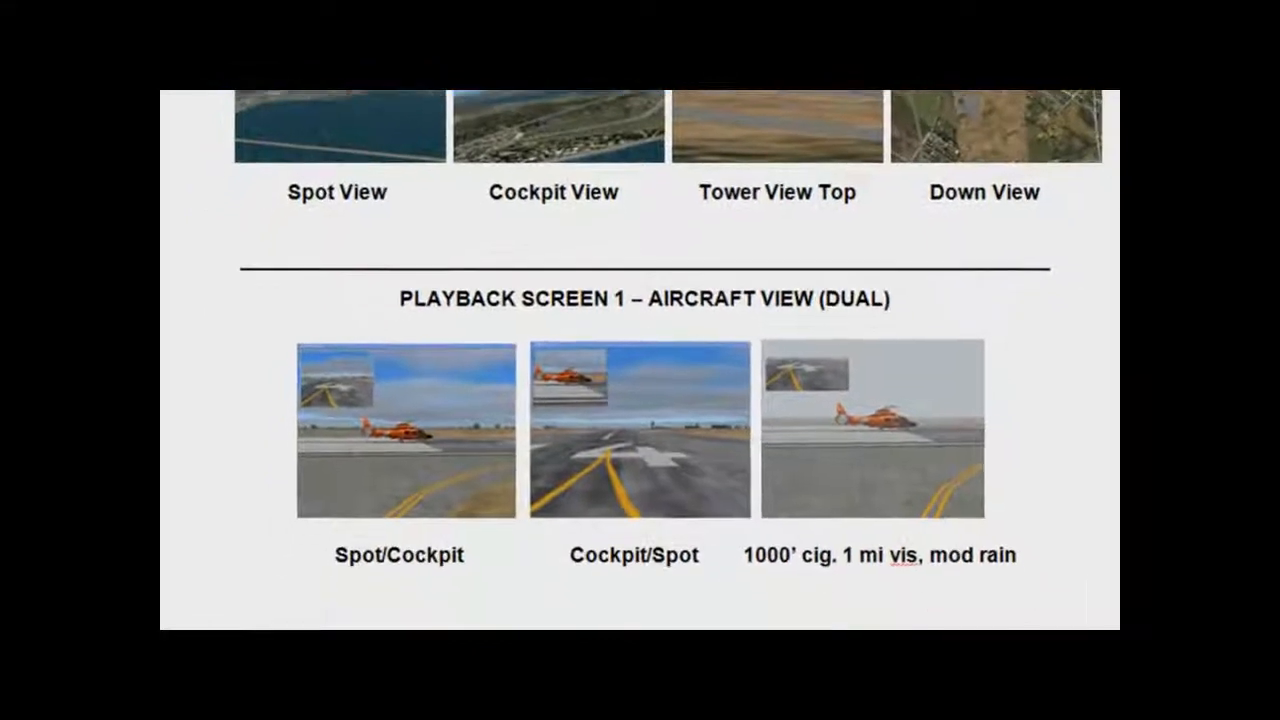